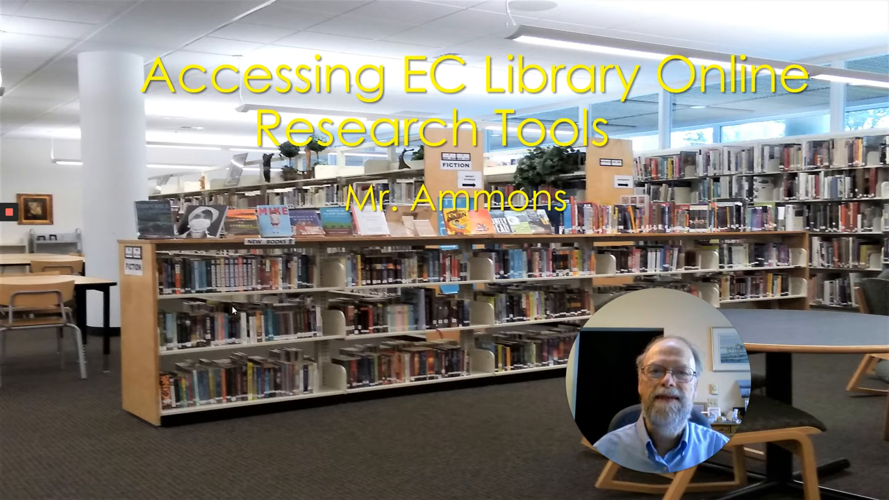
Step: Switch to the PlusPortals window showing the E-Mail & Messages inbox
{"action": "key", "text": "alt+tab"}
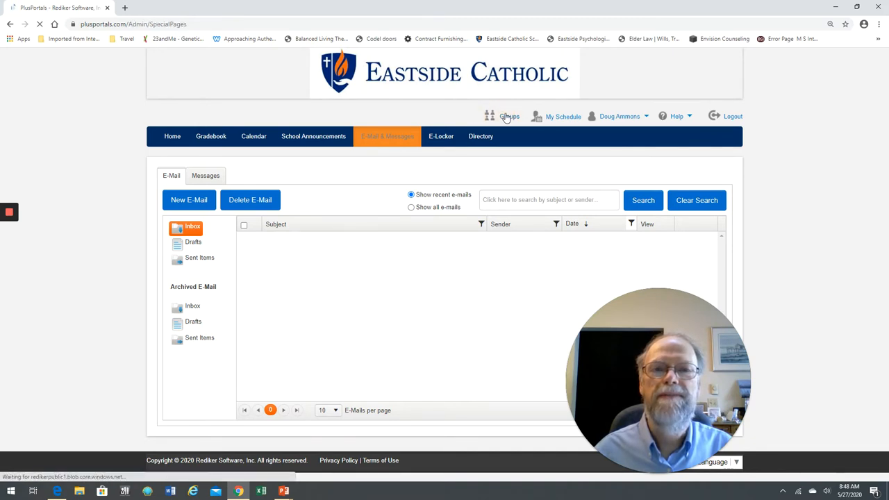
Step: Load the Library group from the Groups page's Select Group list, showing its members
{"action": "left_click", "coordinate": [509, 117]}
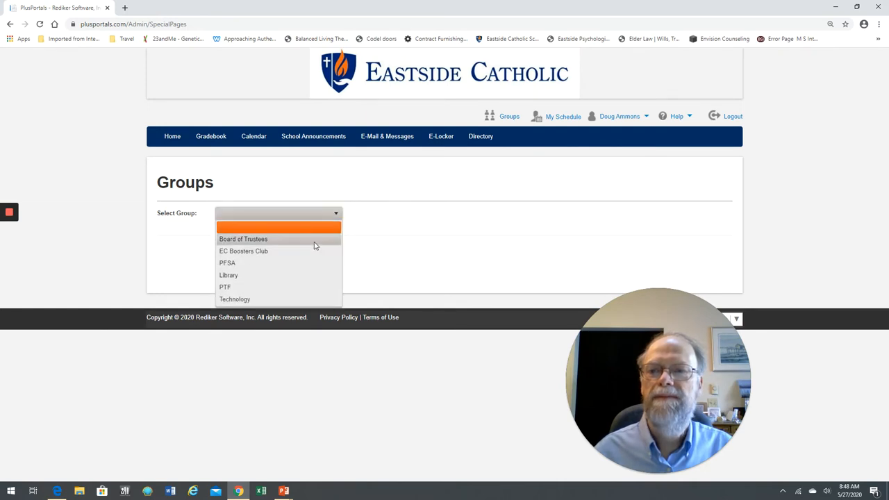
{"action": "mouse_move", "coordinate": [228, 275]}
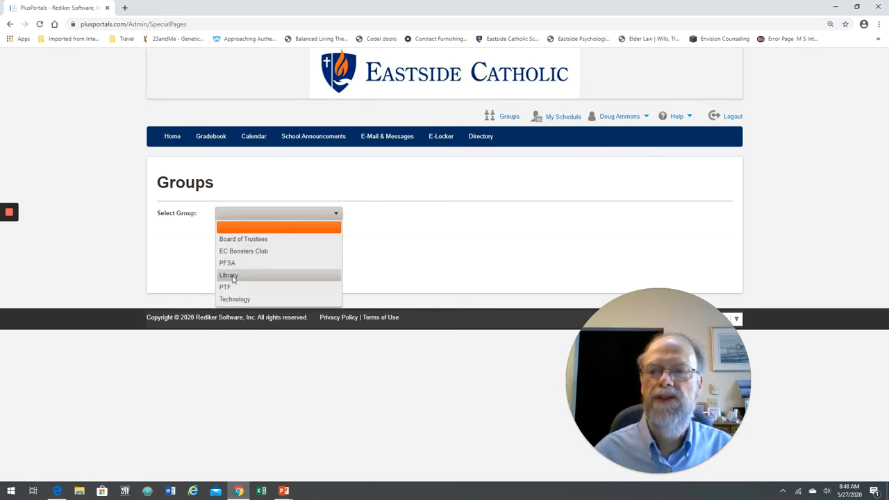
{"action": "left_click", "coordinate": [227, 275]}
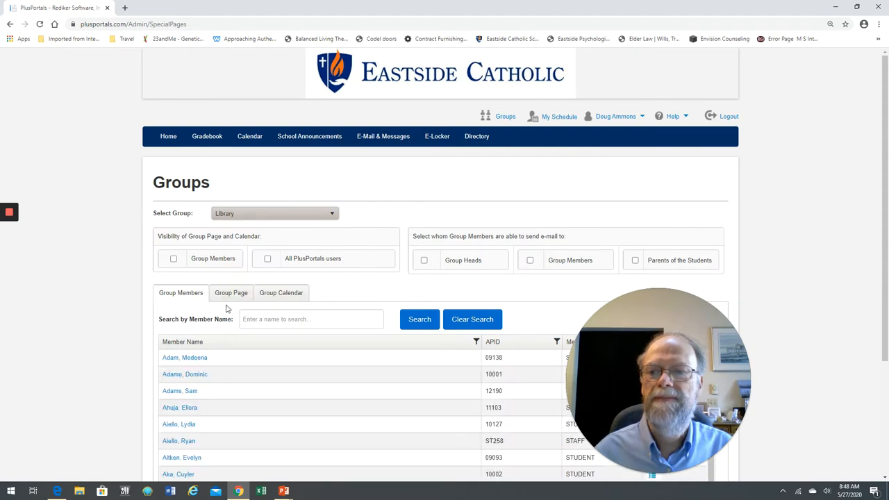
Step: Show the Library group's Group Page and scroll to its database summary and links list
{"action": "left_click", "coordinate": [230, 291]}
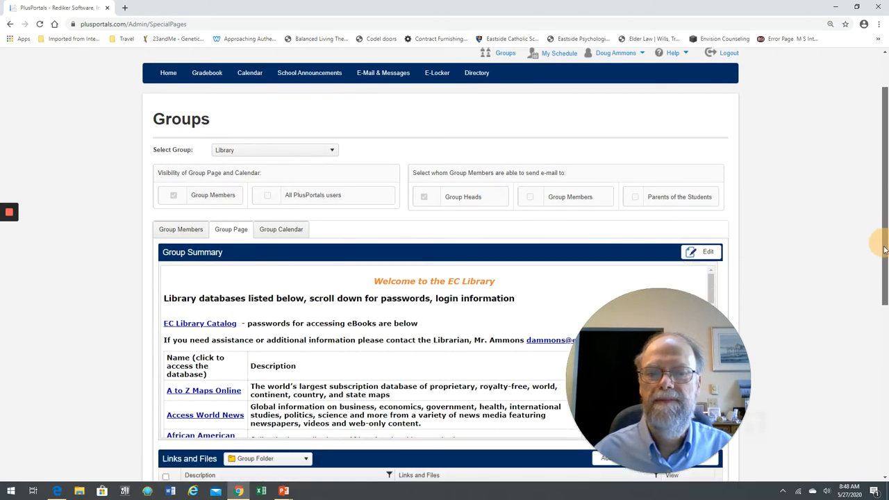
{"action": "scroll", "scroll_direction": "down", "scroll_amount": 3}
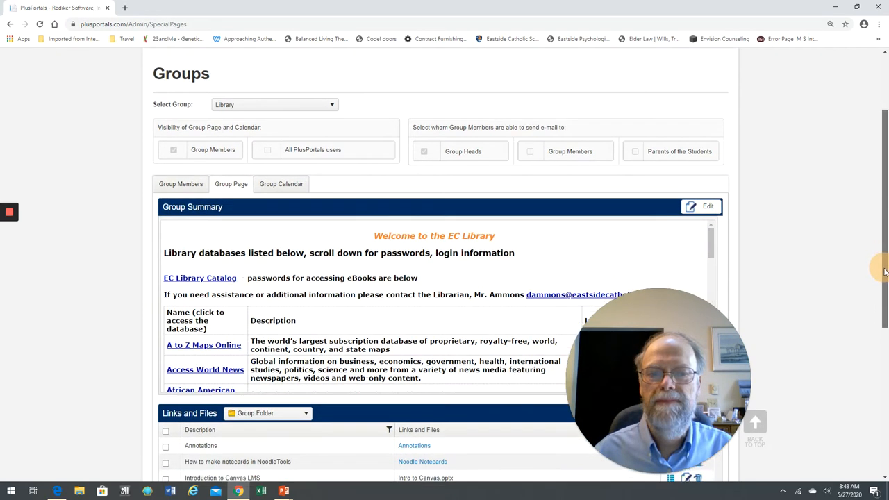
{"action": "scroll", "scroll_direction": "down", "scroll_amount": 3}
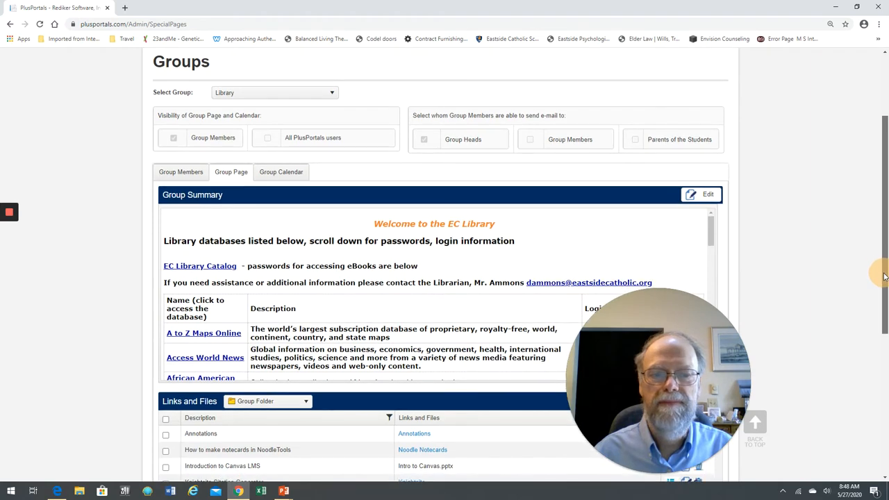
{"action": "scroll", "scroll_direction": "down", "scroll_amount": 3}
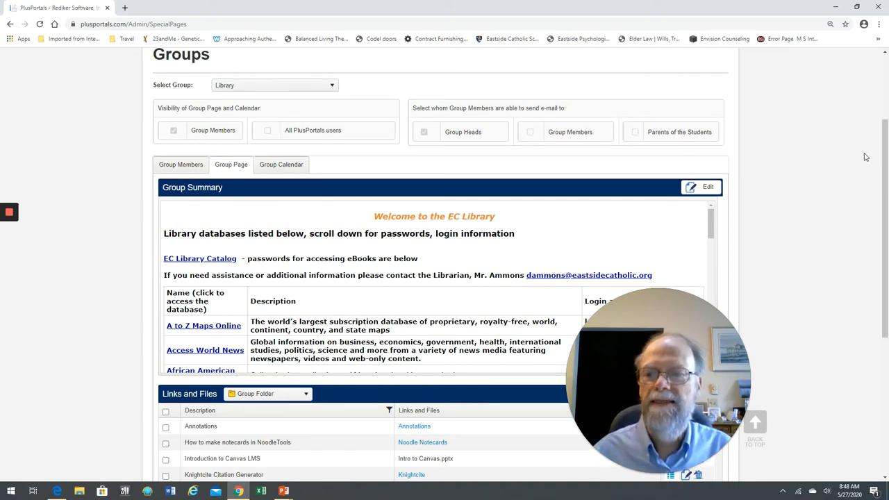
{"action": "mouse_move", "coordinate": [867, 207]}
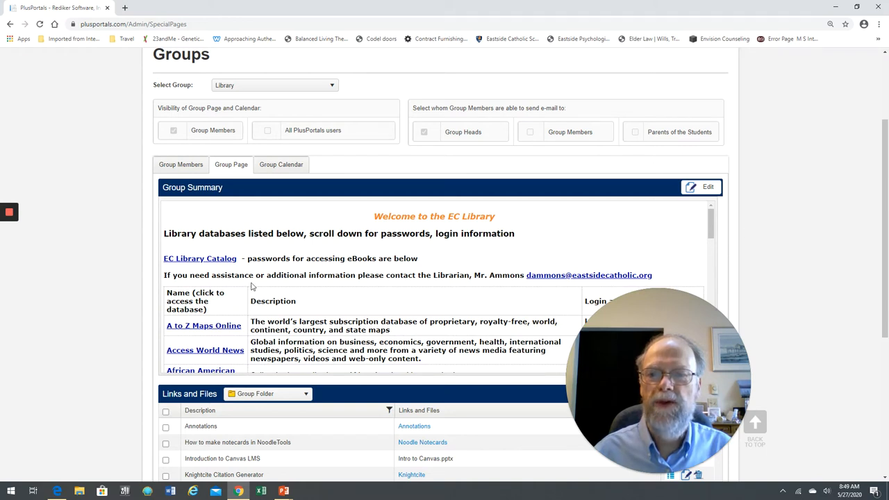
{"action": "mouse_move", "coordinate": [183, 367]}
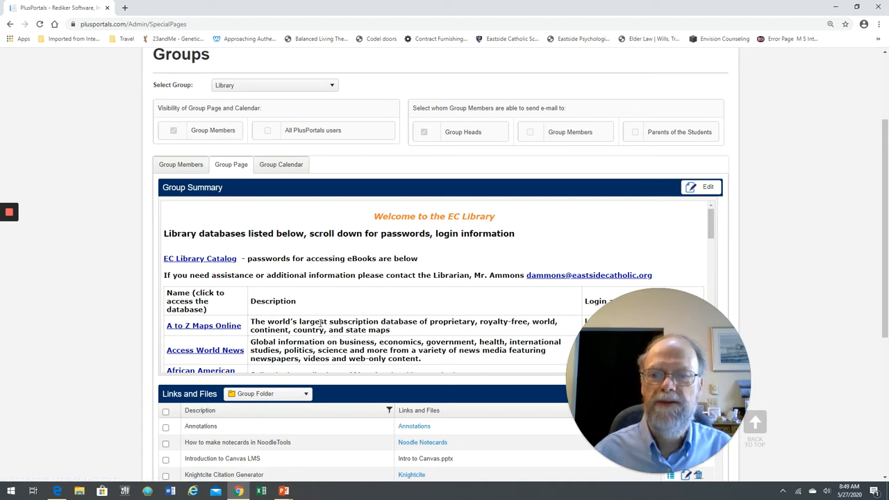
{"action": "mouse_move", "coordinate": [642, 308]}
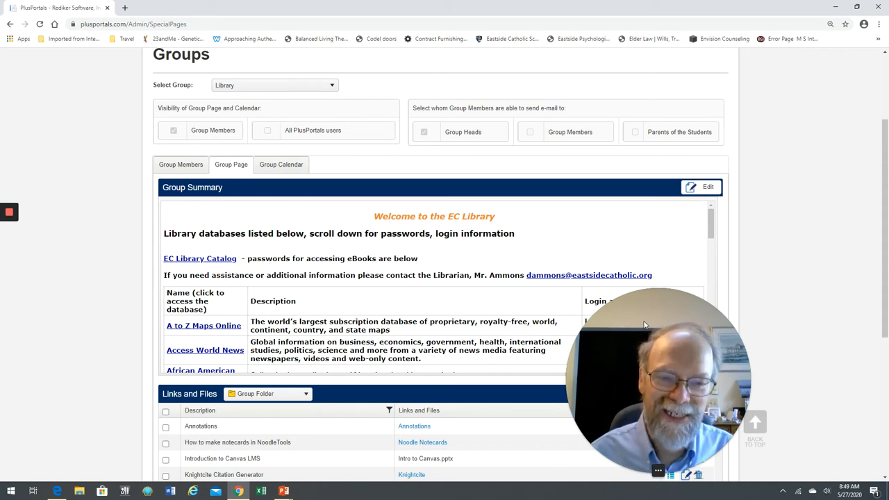
{"action": "mouse_move", "coordinate": [697, 309]}
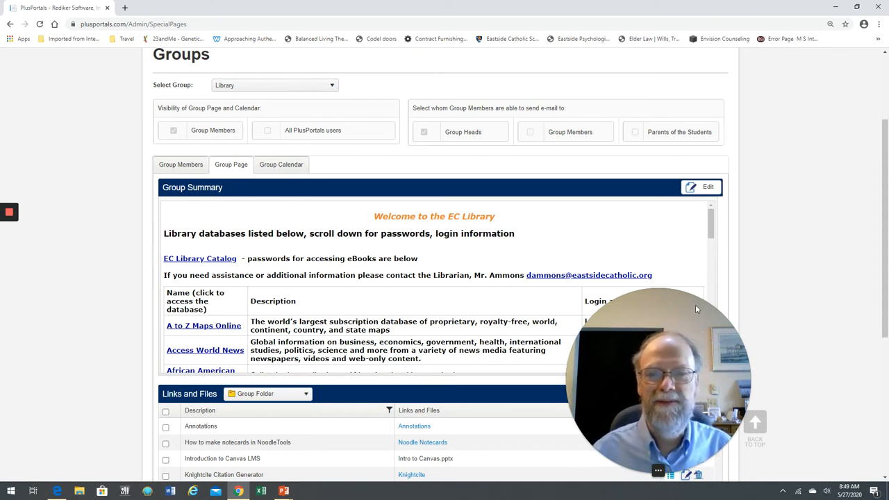
{"action": "mouse_move", "coordinate": [784, 271]}
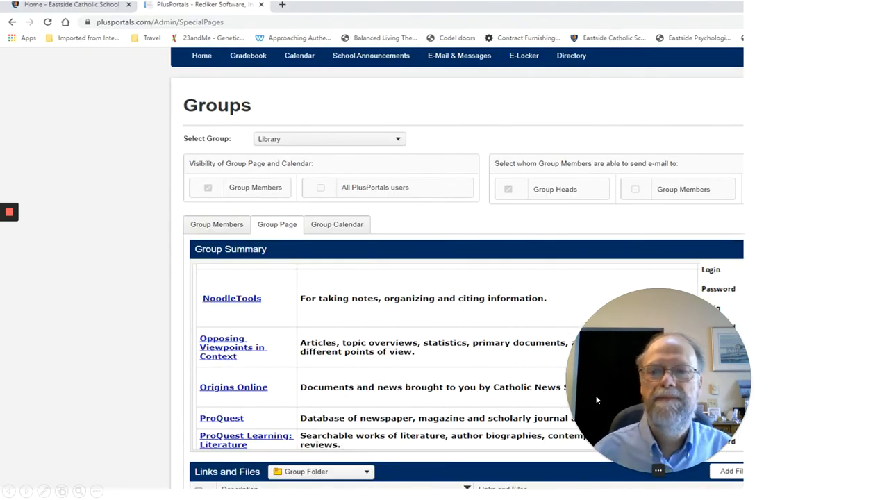
{"action": "mouse_move", "coordinate": [514, 327]}
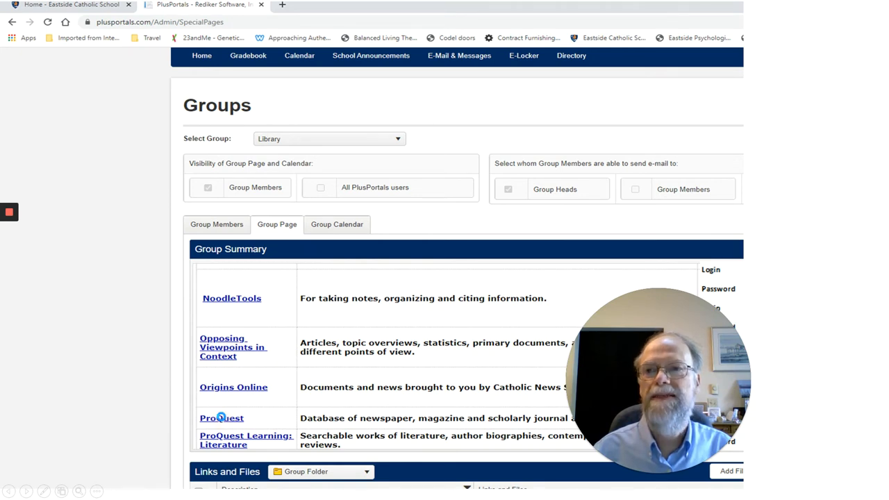
Step: Follow the ProQuest link from the Library group's database list
{"action": "left_click", "coordinate": [167, 14]}
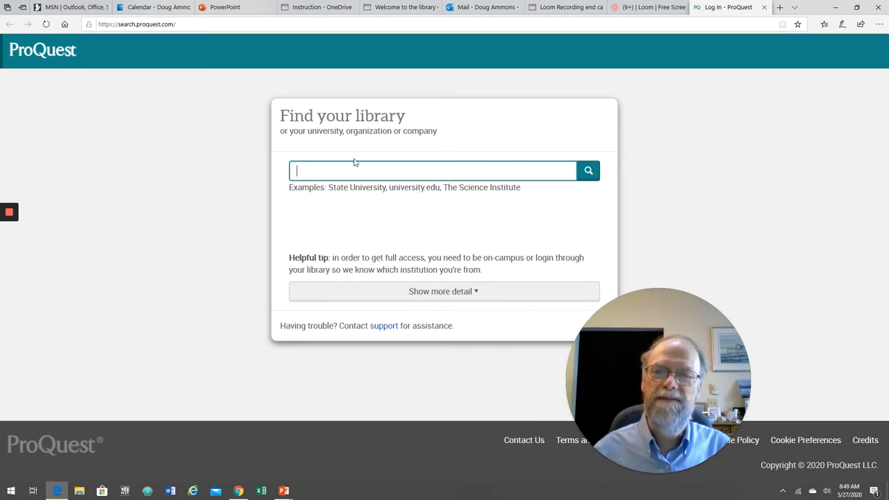
{"action": "mouse_move", "coordinate": [281, 114]}
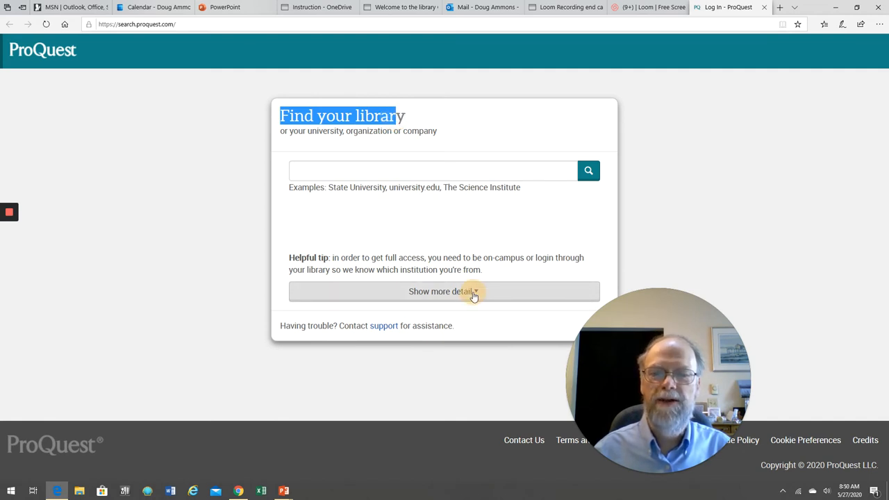
Step: Sign in to ProQuest with username 'eastside' and the account password, reaching Basic Search
{"action": "left_click", "coordinate": [445, 292]}
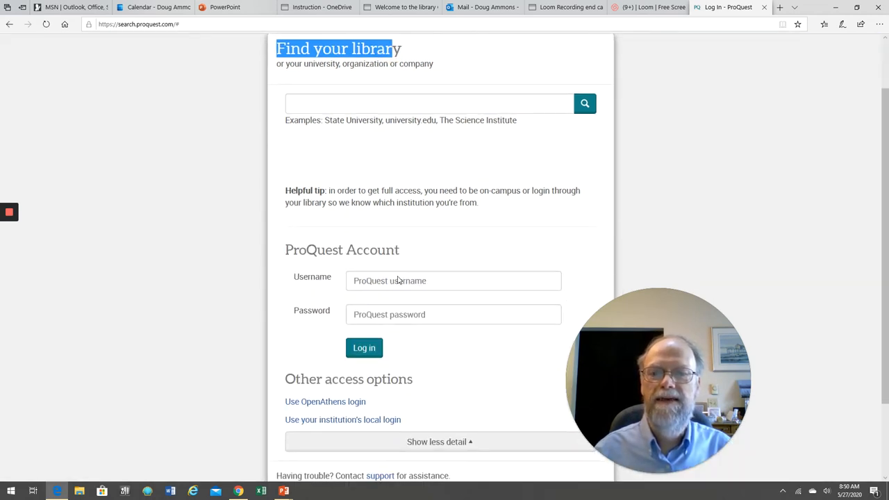
{"action": "left_click", "coordinate": [453, 281]}
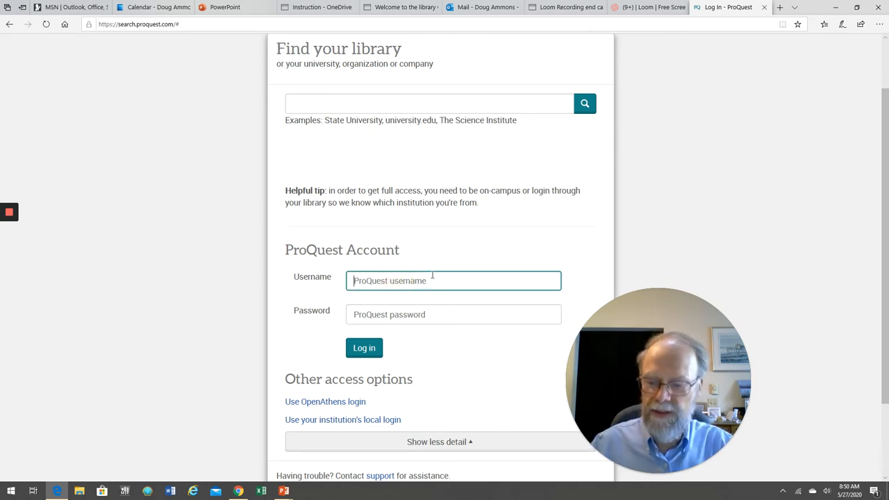
{"action": "type", "text": "east"}
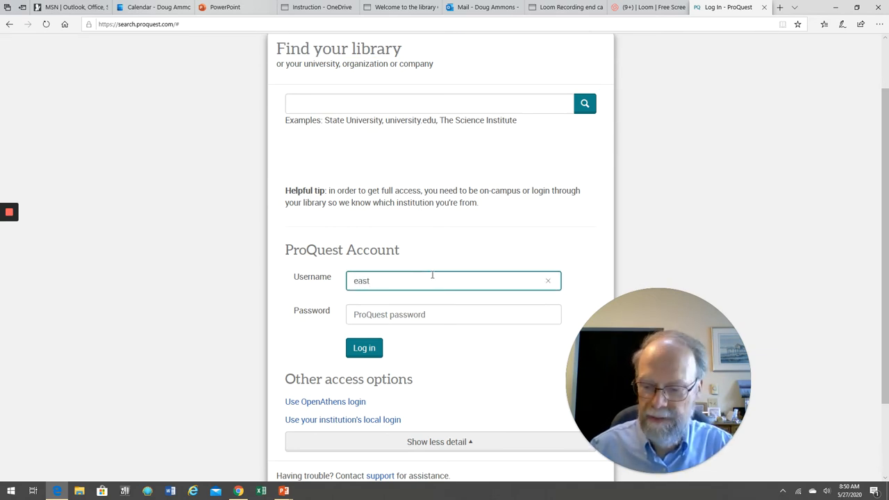
{"action": "type", "text": "side"}
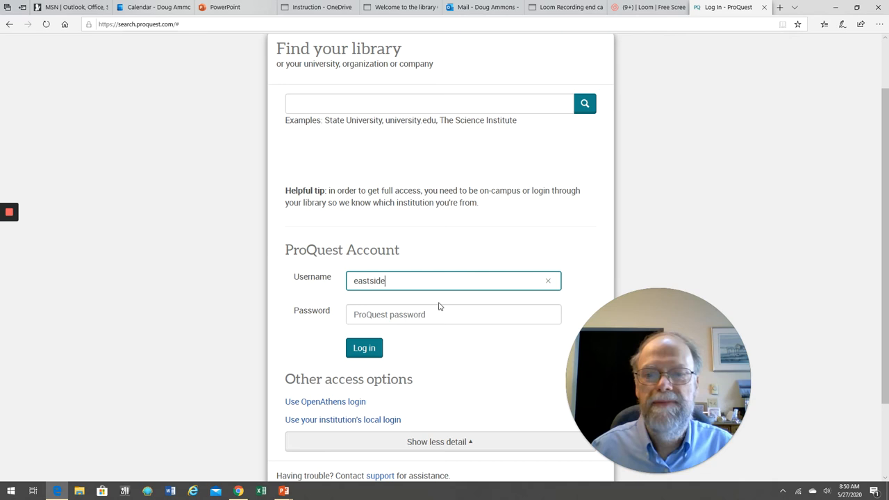
{"action": "type", "text": "•••••"}
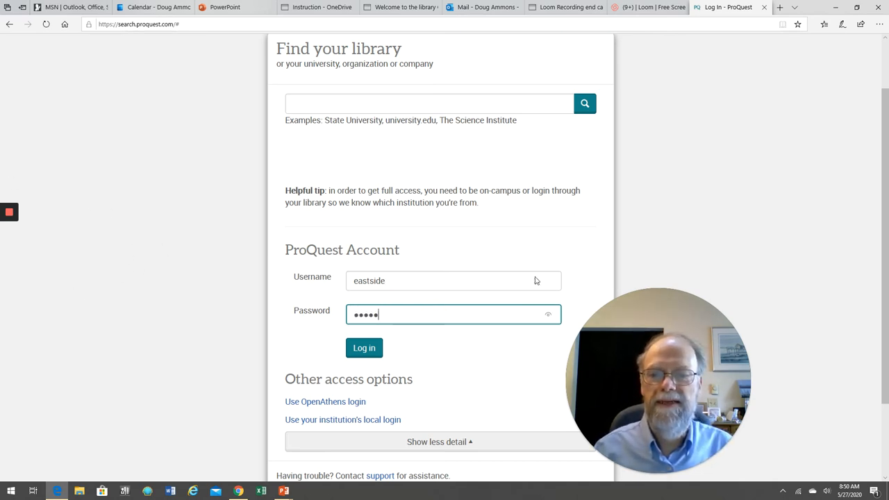
{"action": "left_click", "coordinate": [364, 347]}
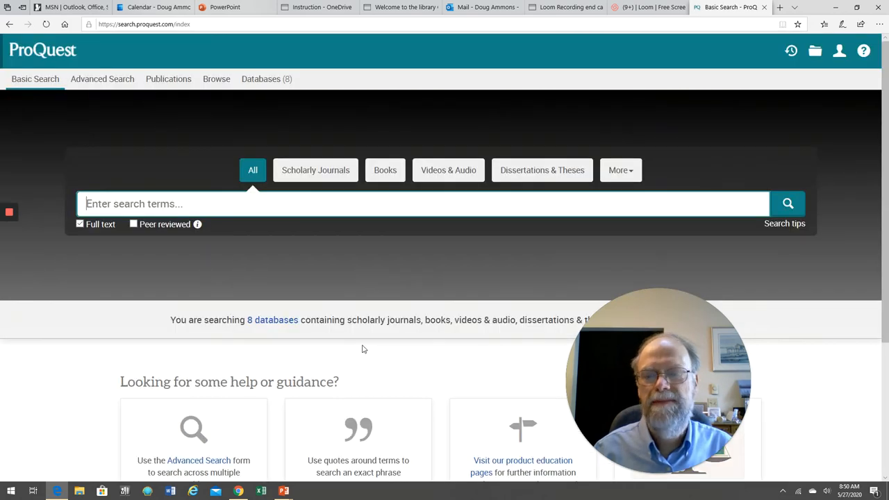